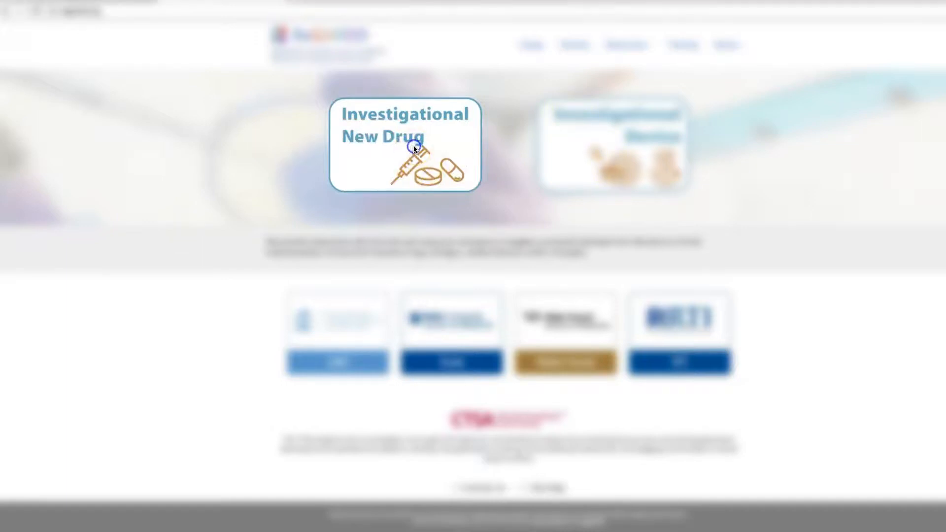
# - Navigate from the home page to the Drugs > FDA Responses page with the IND review flowchart
pyautogui.click(404, 145)
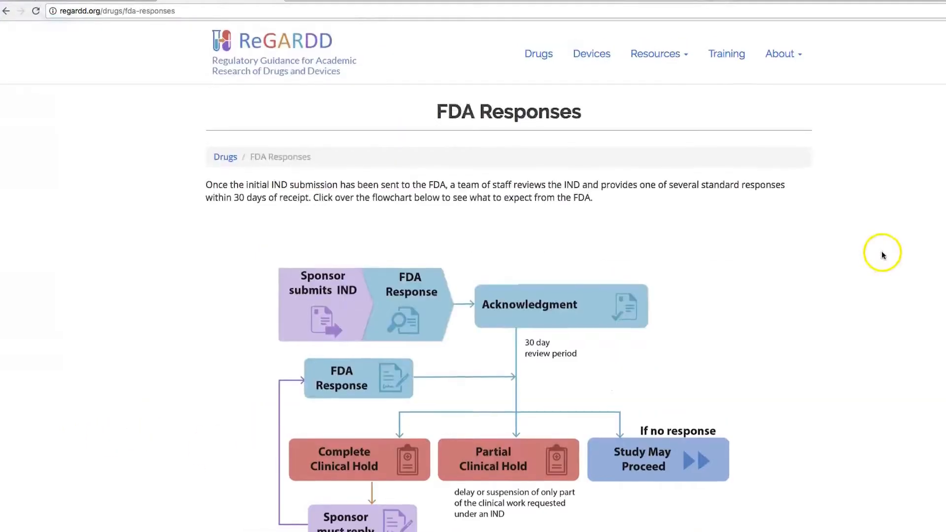
pyautogui.scroll(-3)
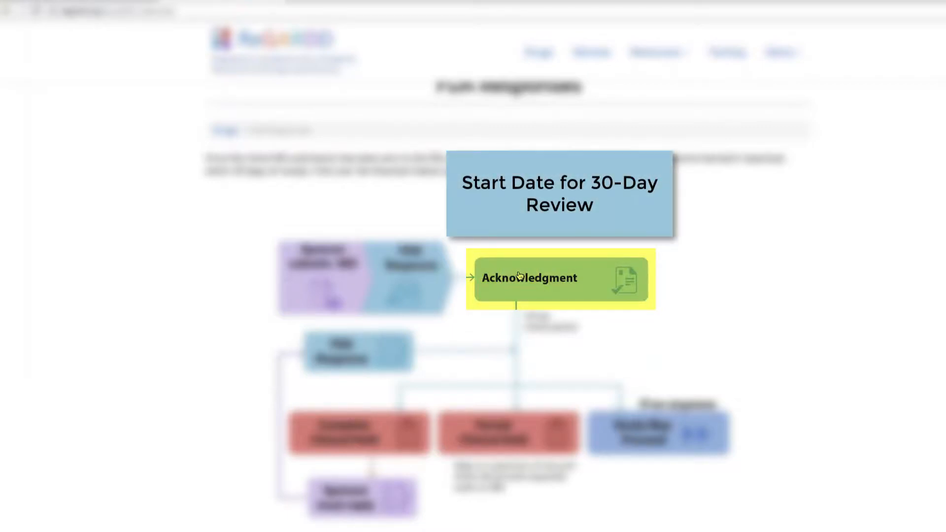
pyautogui.click(528, 289)
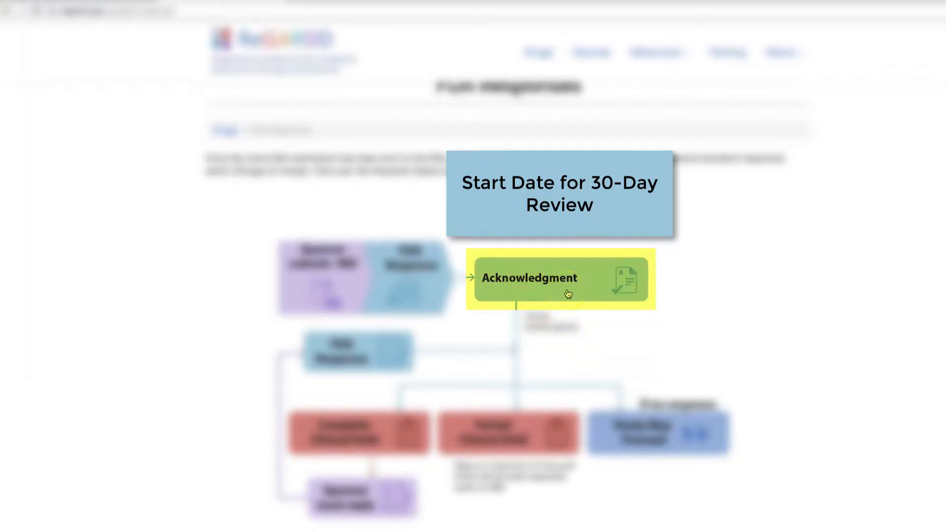
pyautogui.moveTo(574, 274)
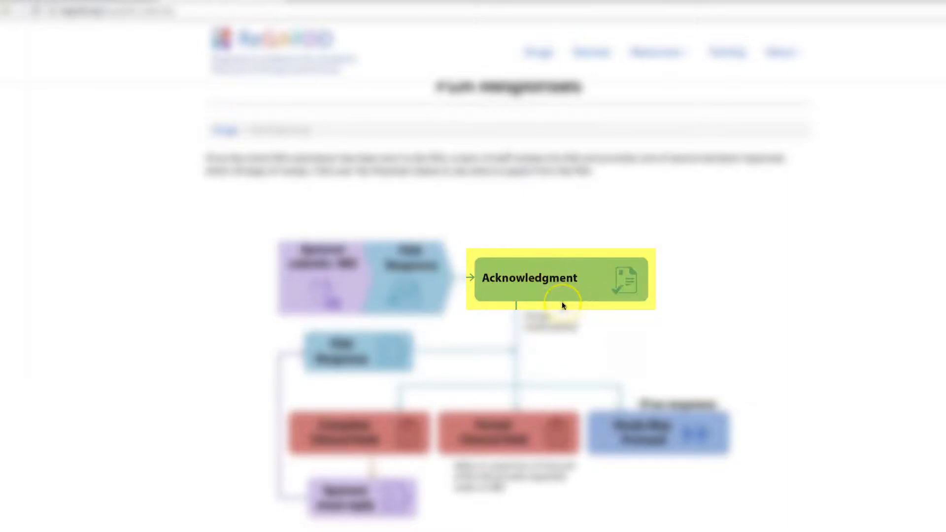
pyautogui.moveTo(560, 304)
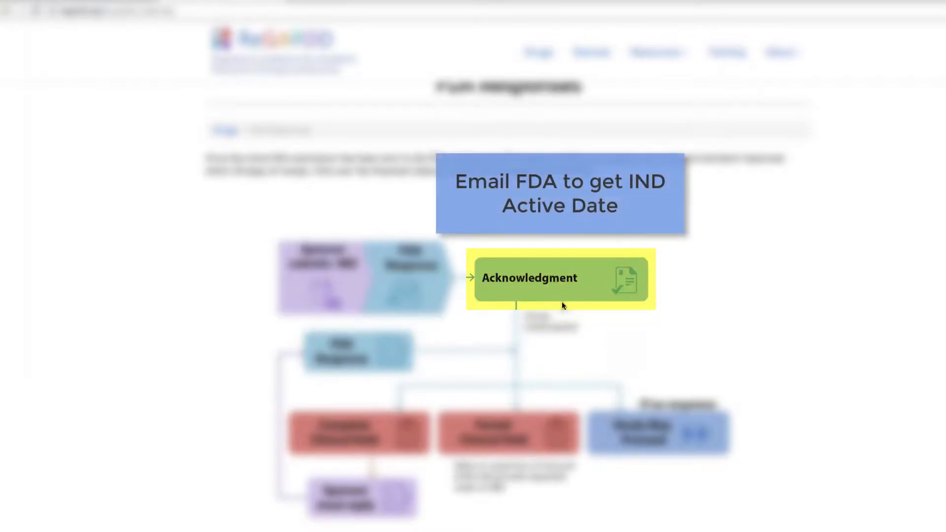
pyautogui.click(539, 279)
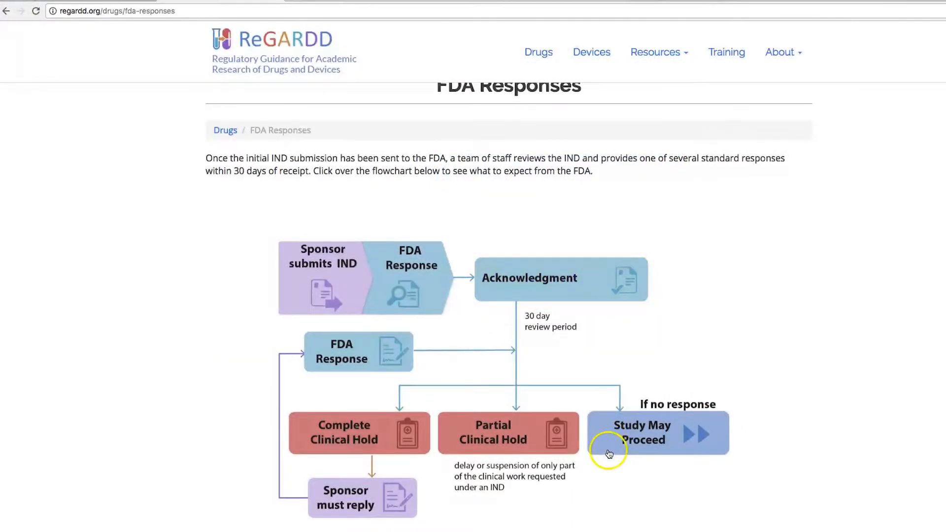
pyautogui.click(641, 432)
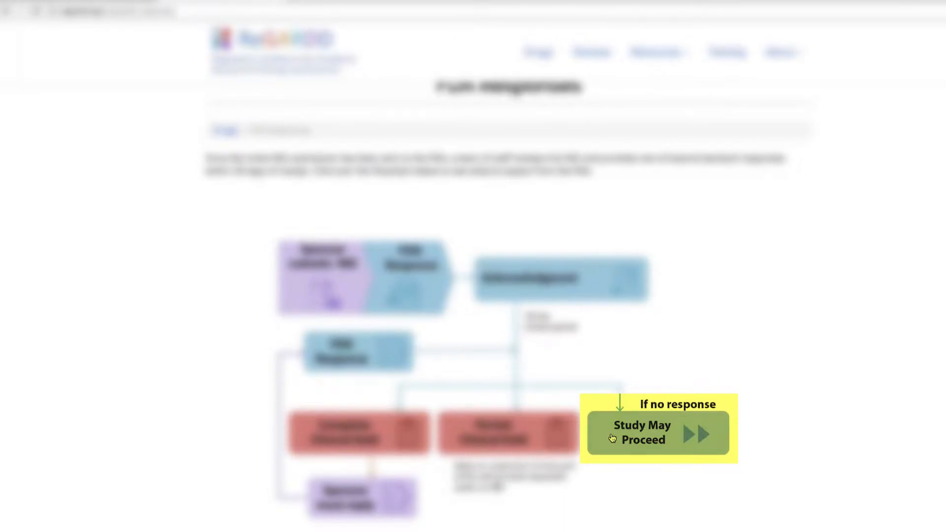
pyautogui.click(642, 440)
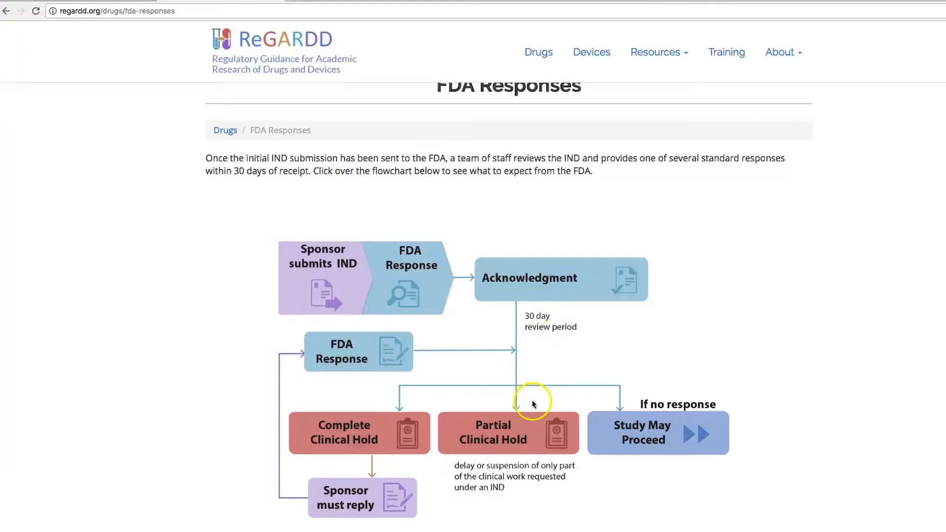
pyautogui.click(506, 433)
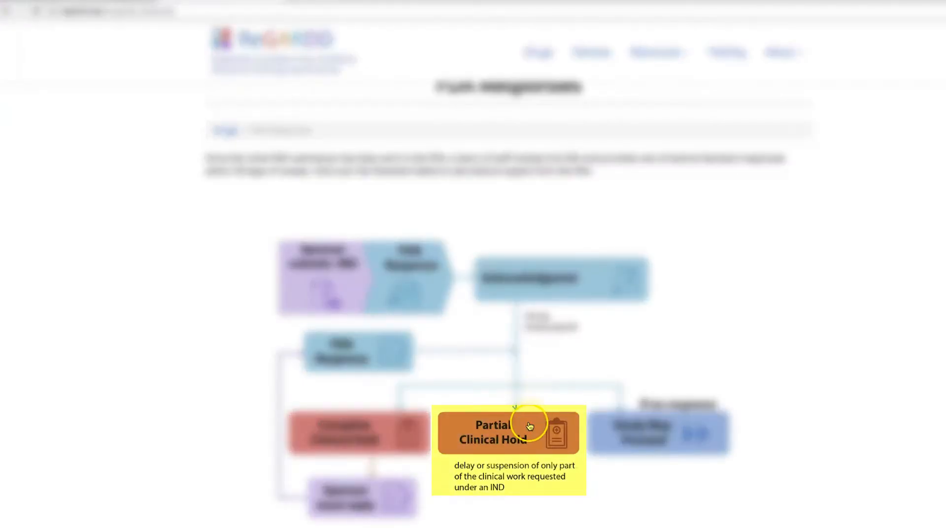
pyautogui.moveTo(534, 448)
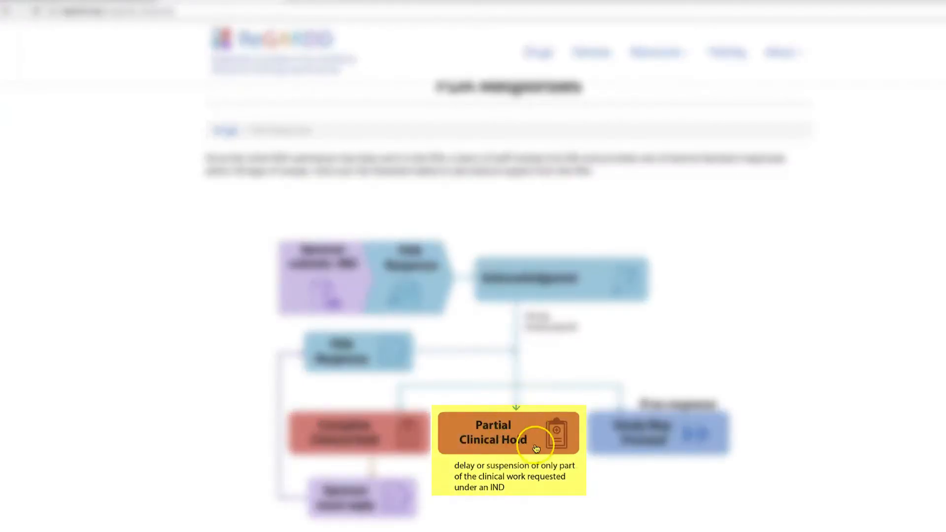
pyautogui.moveTo(525, 489)
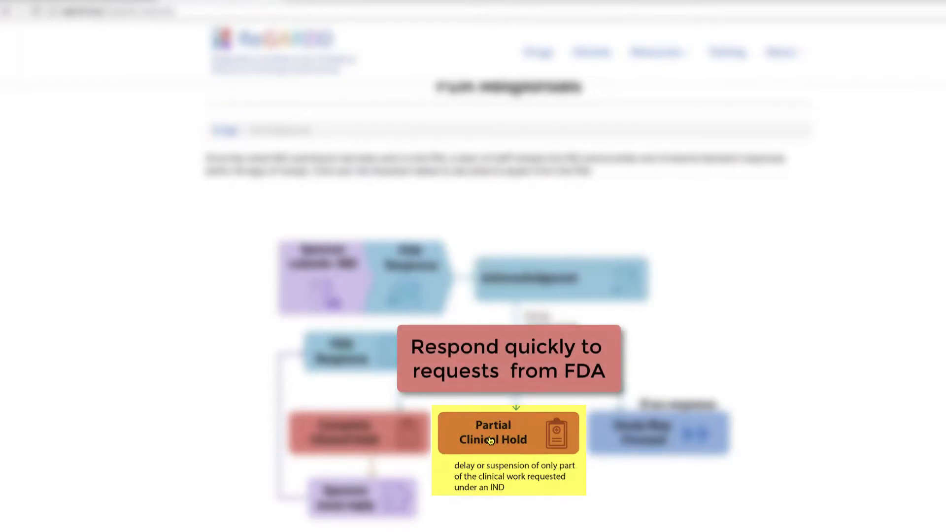
pyautogui.click(501, 432)
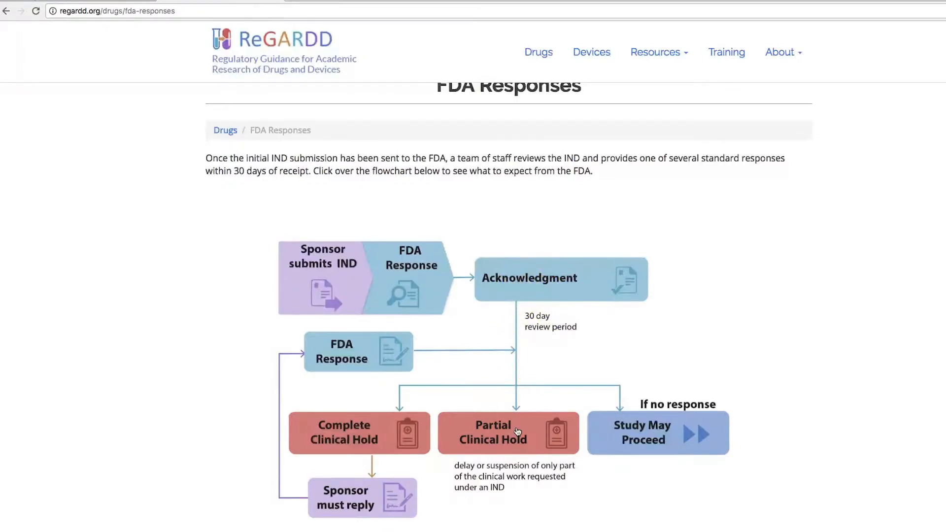
pyautogui.click(358, 433)
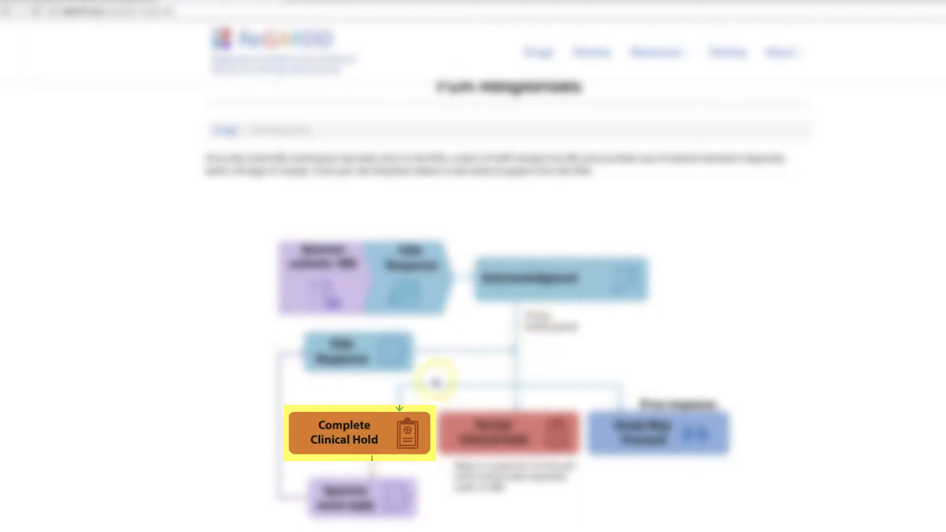
pyautogui.moveTo(369, 427)
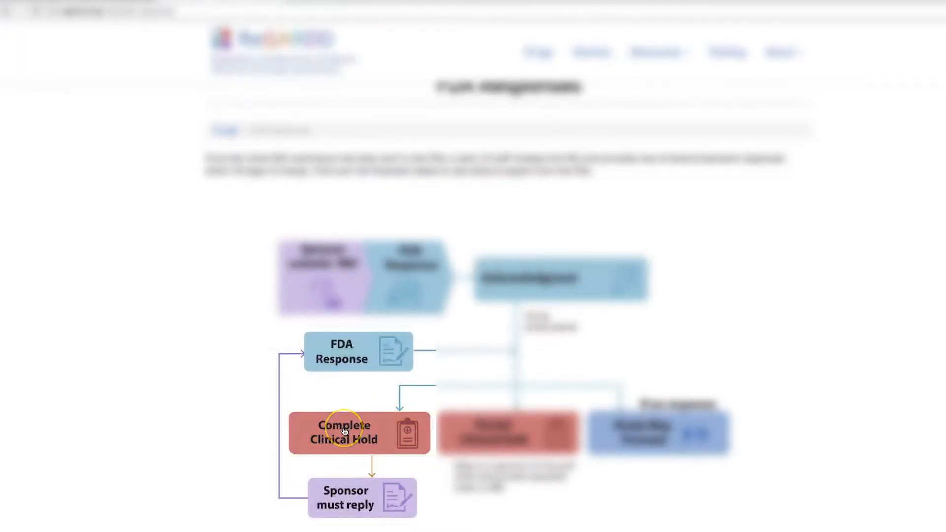
pyautogui.moveTo(344, 366)
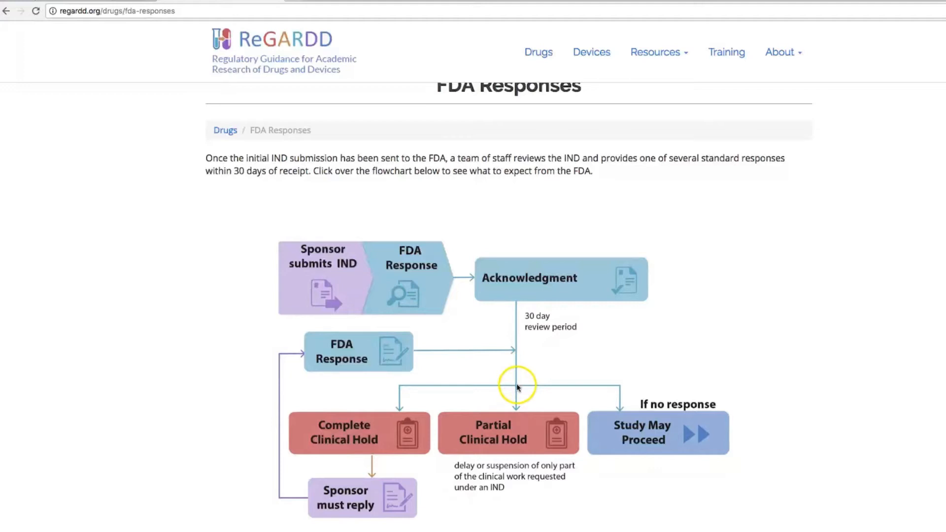
pyautogui.click(358, 432)
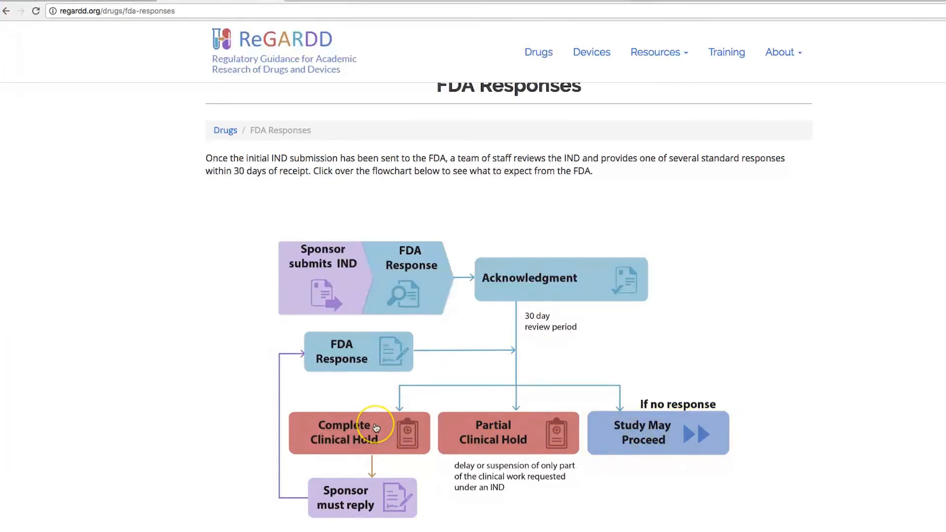
pyautogui.click(359, 433)
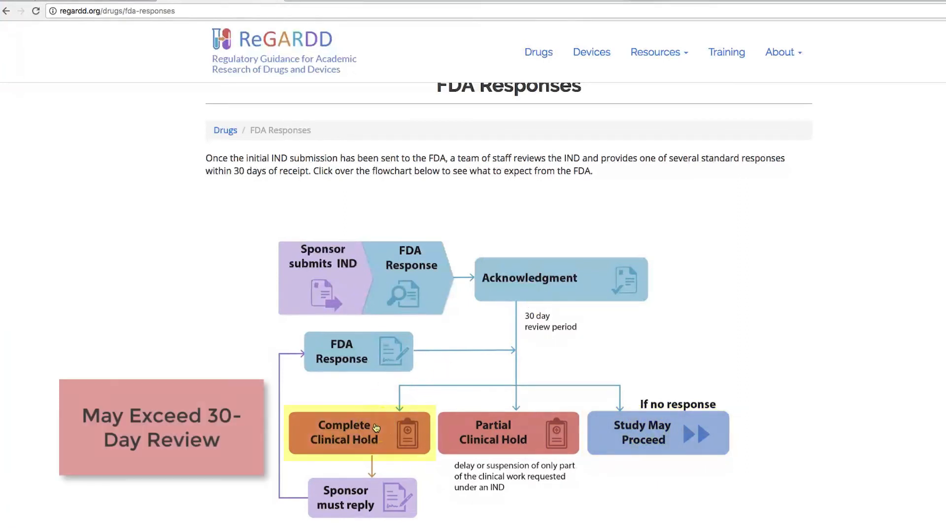